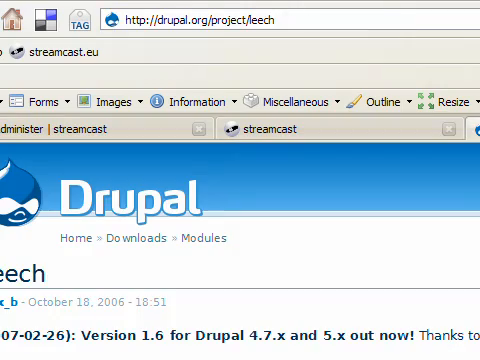
# Step: Scroll the Modules list to confirm Leech and Node template are enabled, Term Extractor not
pyautogui.scroll(-3)
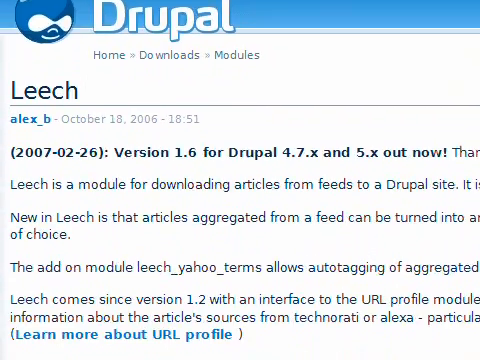
pyautogui.scroll(-3)
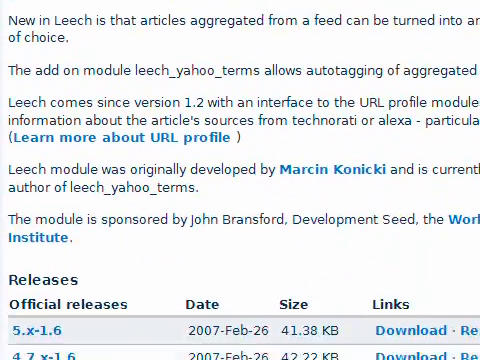
pyautogui.scroll(-3)
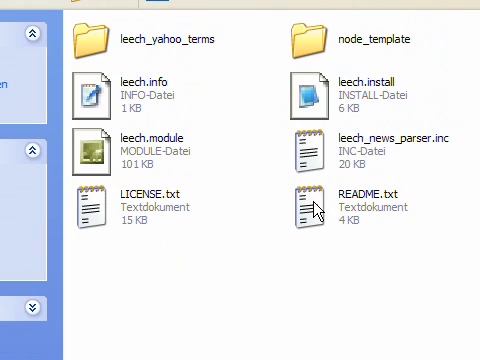
pyautogui.moveTo(345, 212)
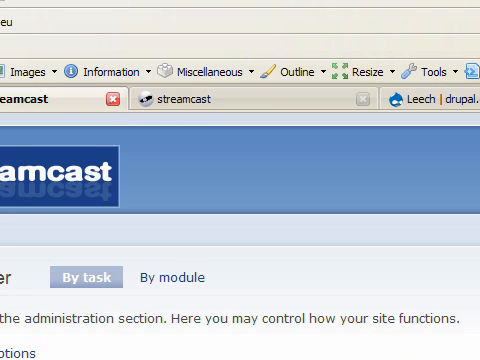
pyautogui.scroll(-3)
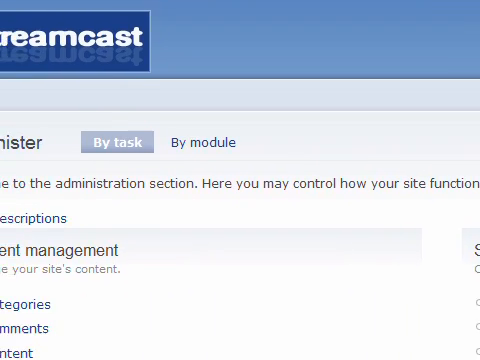
pyautogui.scroll(-3)
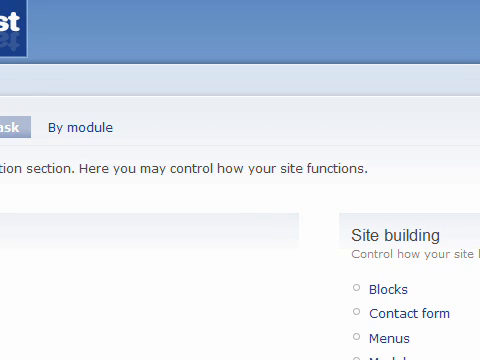
pyautogui.scroll(-3)
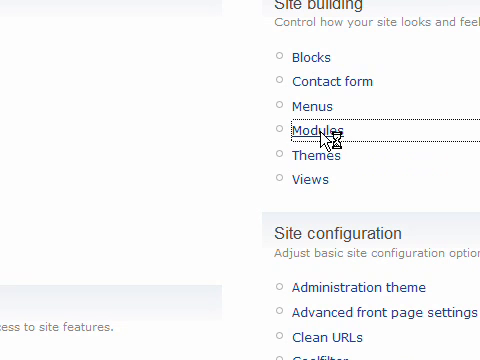
pyautogui.click(313, 131)
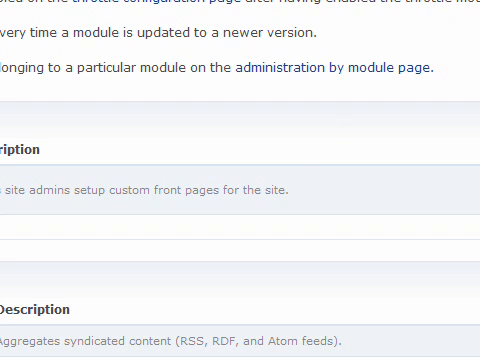
pyautogui.scroll(-3)
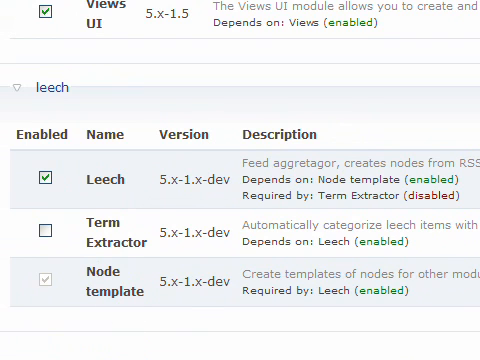
pyautogui.scroll(-3)
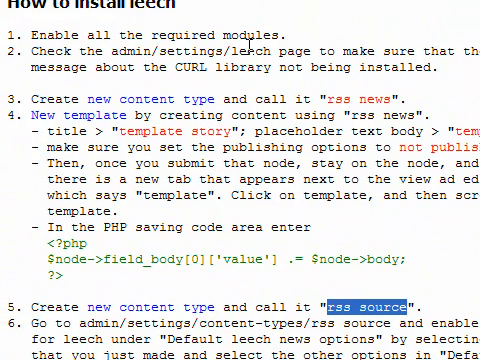
pyautogui.moveTo(432, 52)
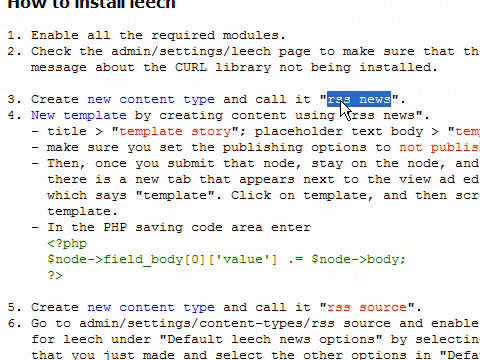
pyautogui.rightClick(345, 99)
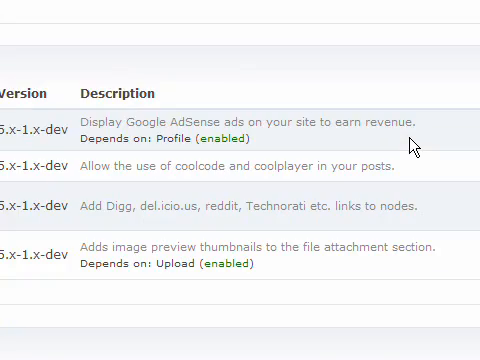
# Step: Open Content types, listing Image, Page, Software, Story, Technology and Websites
pyautogui.scroll(3)
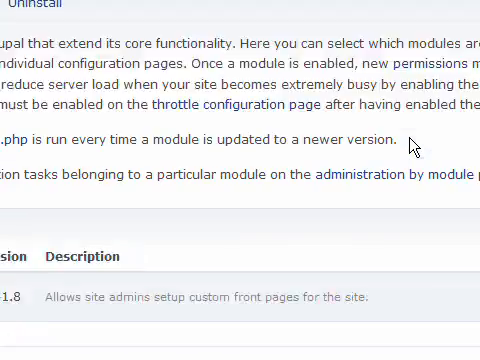
pyautogui.scroll(3)
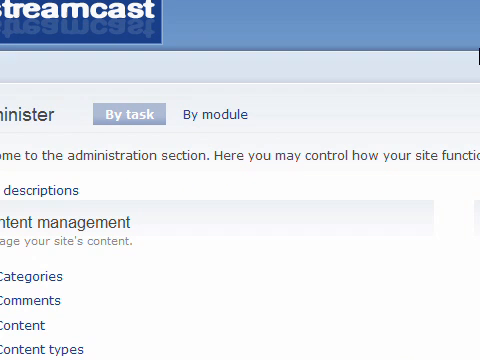
pyautogui.scroll(-3)
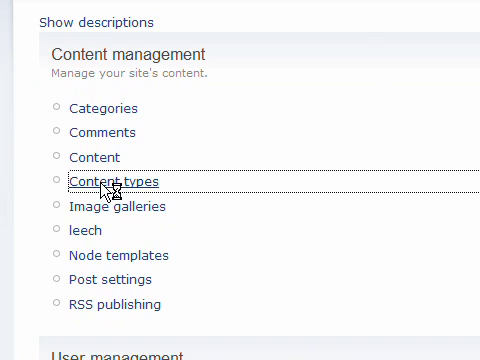
pyautogui.click(114, 182)
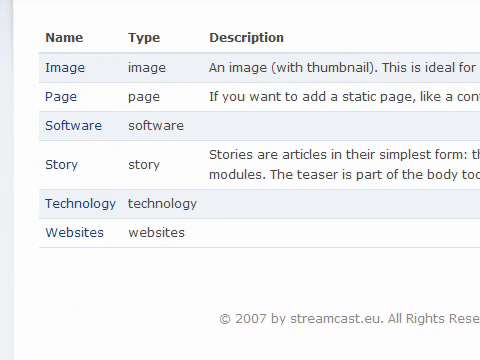
pyautogui.scroll(3)
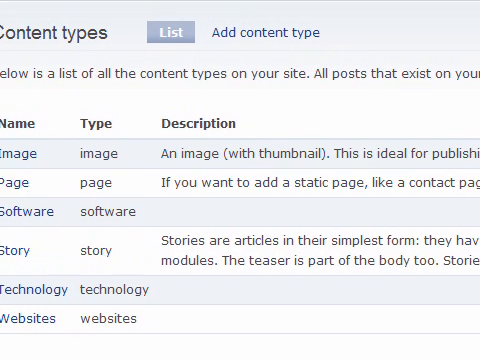
pyautogui.moveTo(265, 33)
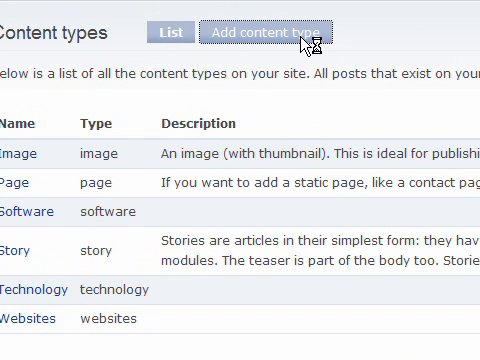
# Step: Add a content type named 'rss news' with machine type 'rssnews' and save it
pyautogui.click(267, 31)
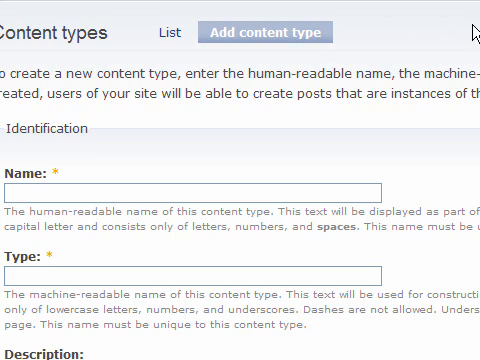
pyautogui.scroll(-3)
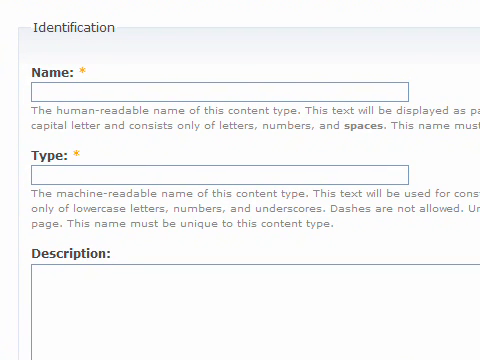
pyautogui.write('rss news')
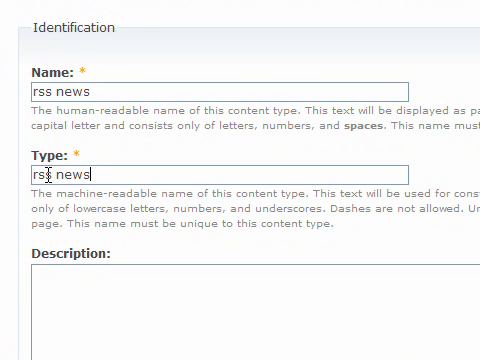
pyautogui.write('rssnews')
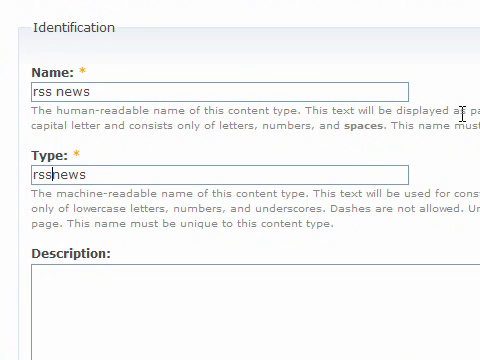
pyautogui.scroll(-3)
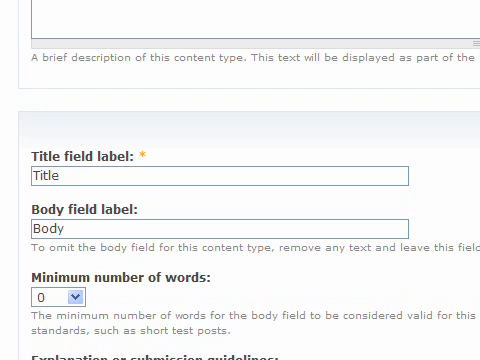
pyautogui.scroll(-3)
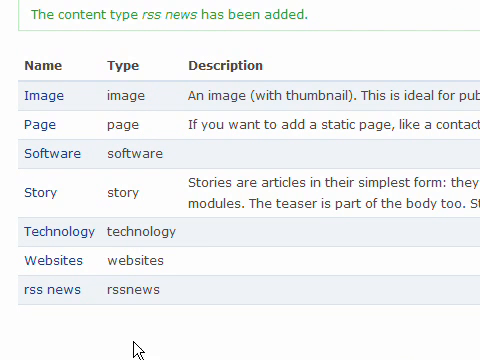
pyautogui.moveTo(133, 291)
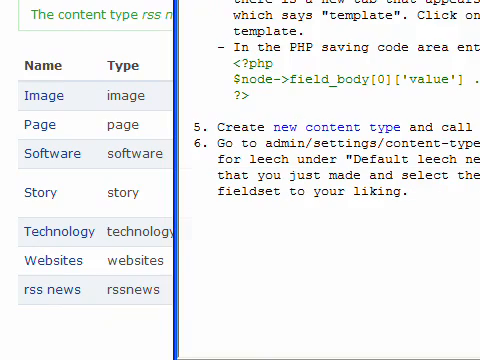
pyautogui.scroll(3)
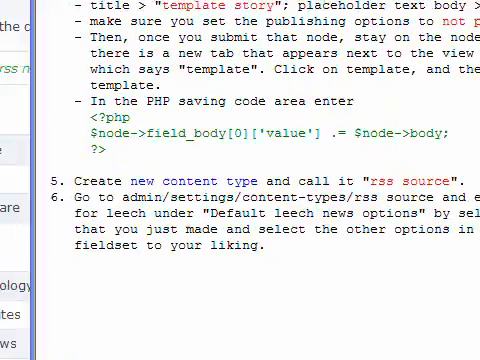
pyautogui.scroll(3)
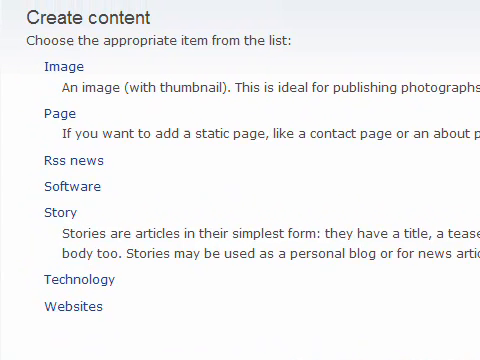
pyautogui.moveTo(70, 161)
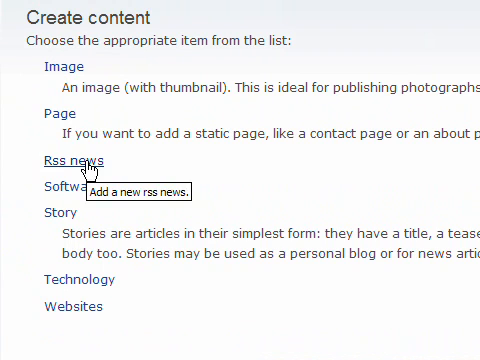
# Step: Begin a Rss news submission with the title 'template story'
pyautogui.click(67, 161)
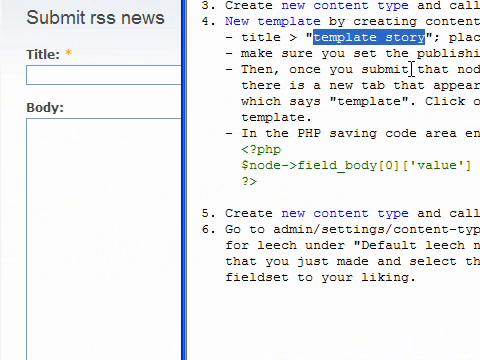
pyautogui.write('template story')
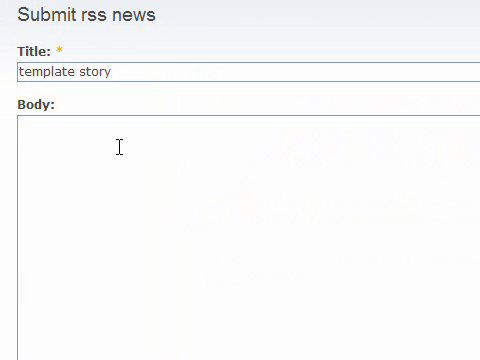
# Step: Enter body 'template node', uncheck Published, and submit the template story post
pyautogui.write('template node')
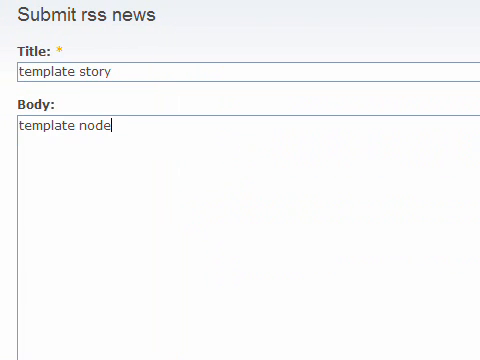
pyautogui.scroll(-3)
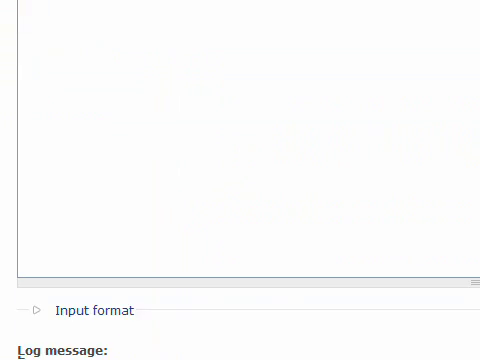
pyautogui.scroll(-3)
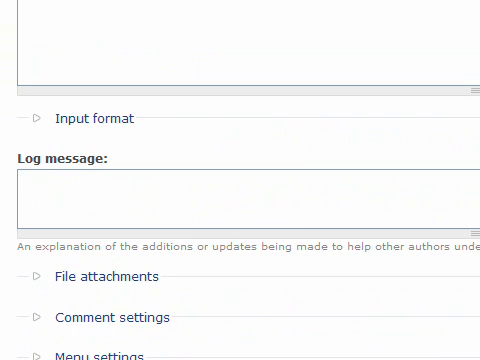
pyautogui.scroll(-3)
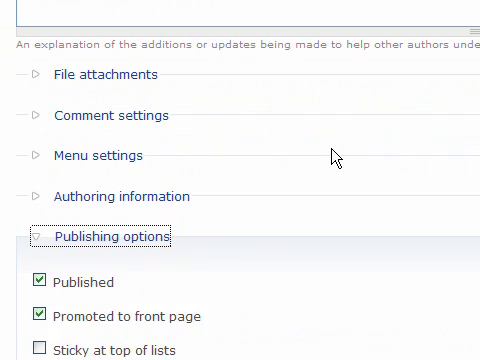
pyautogui.scroll(-3)
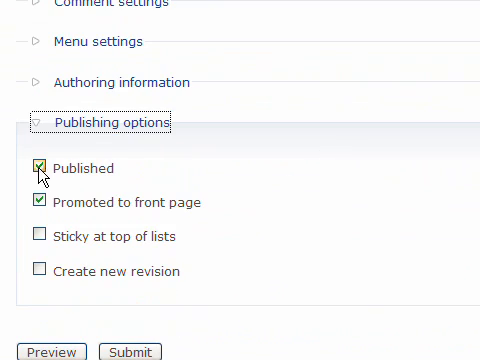
pyautogui.click(39, 168)
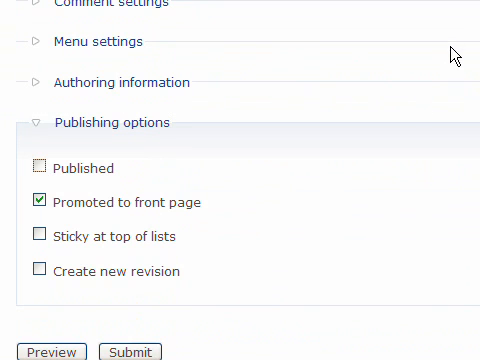
pyautogui.scroll(-3)
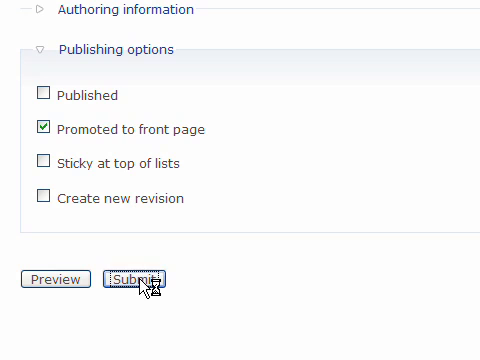
pyautogui.click(124, 279)
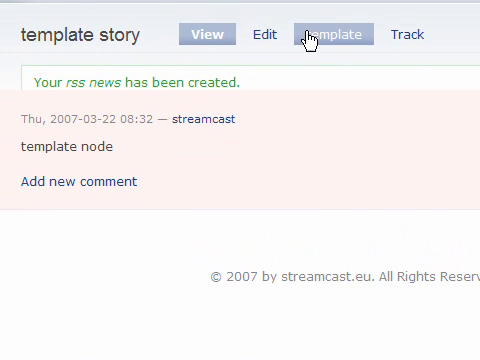
pyautogui.moveTo(318, 48)
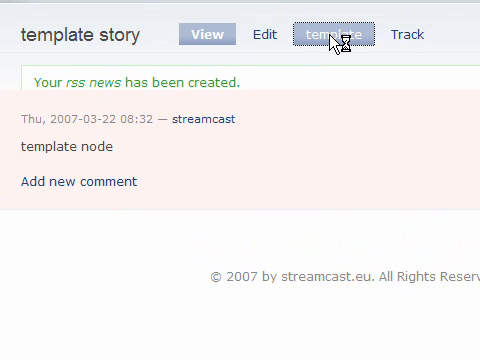
# Step: Save a node template of template story whose PHP code appends the body to field_body
pyautogui.click(334, 34)
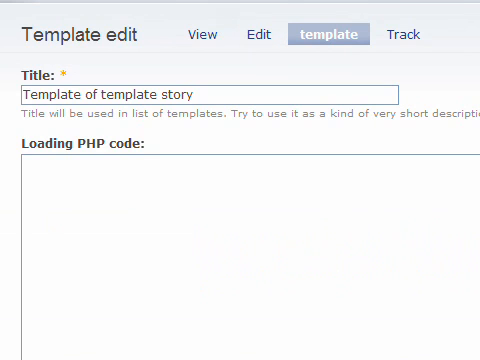
pyautogui.scroll(-3)
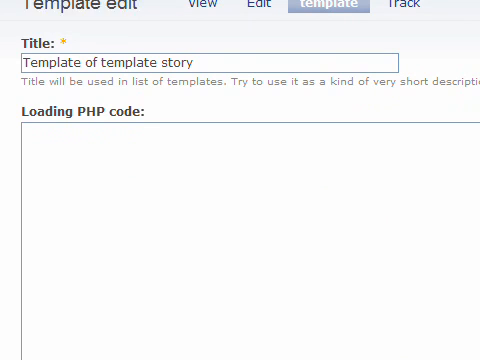
pyautogui.scroll(-3)
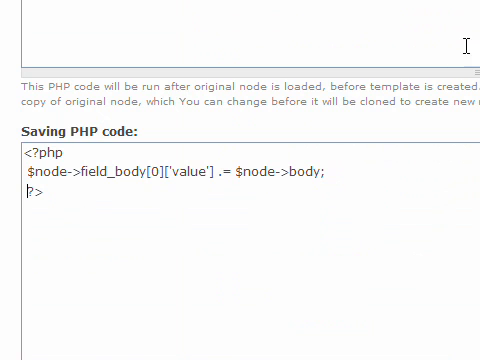
pyautogui.scroll(-3)
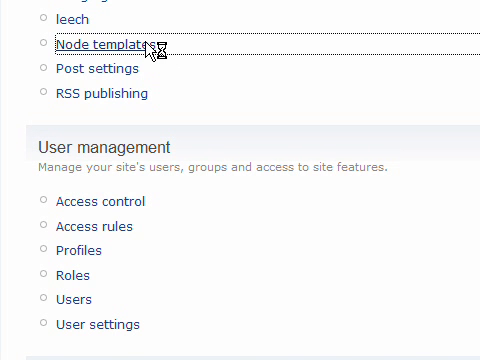
# Step: Open Node templates, showing 'Template of template story'
pyautogui.click(100, 43)
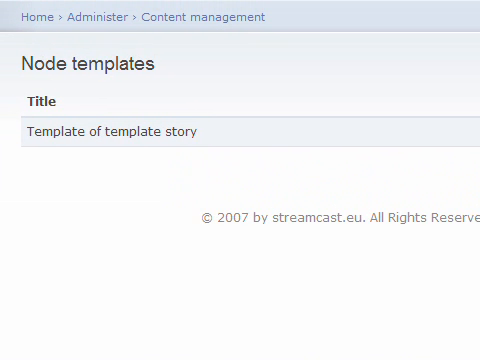
pyautogui.scroll(3)
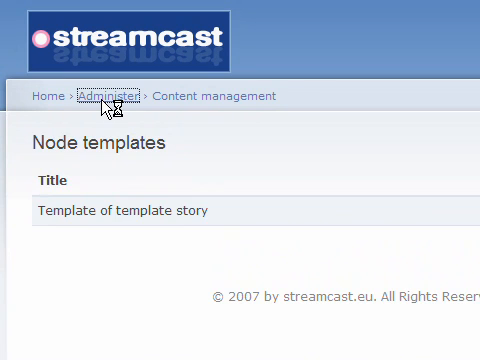
# Step: Follow the Administer breadcrumb and scroll to the Content management section
pyautogui.click(106, 96)
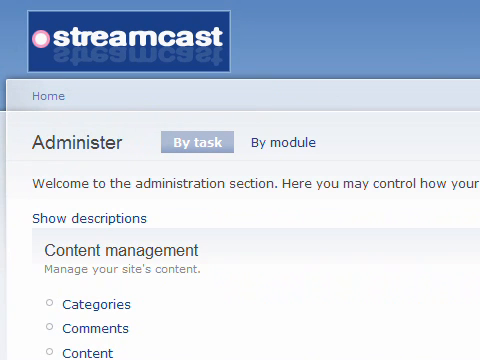
pyautogui.scroll(-3)
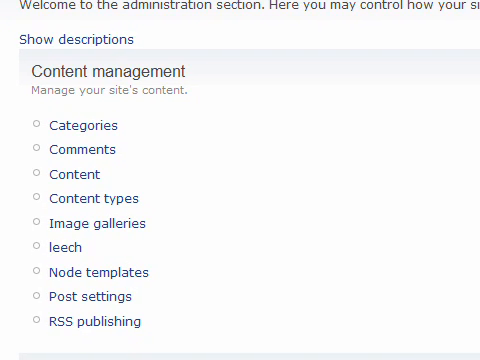
pyautogui.moveTo(267, 275)
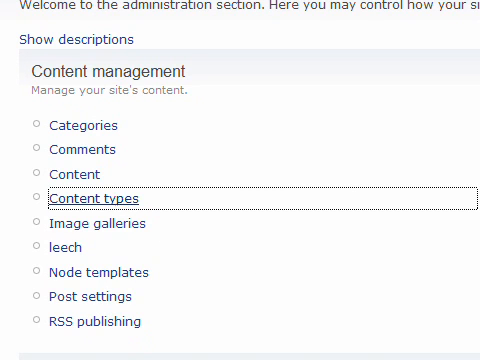
# Step: Go to Content types and reach the empty Add content type form
pyautogui.click(94, 196)
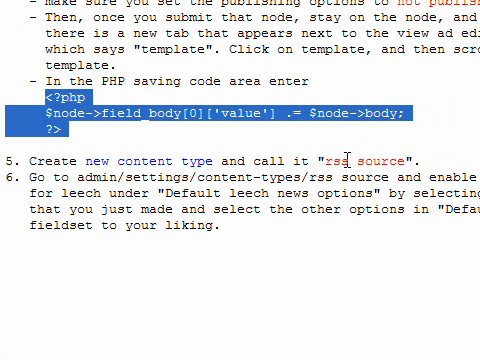
pyautogui.rightClick(360, 157)
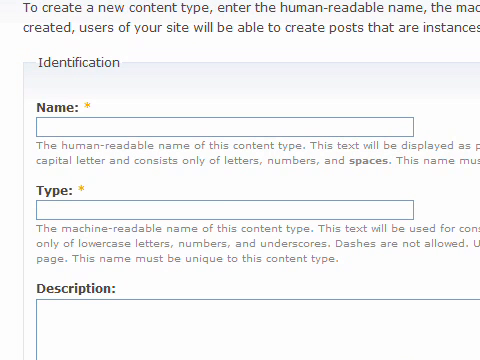
# Step: Name the content type 'rss source', machine type 'rsssource', and scroll to leech defaults
pyautogui.write('rss source')
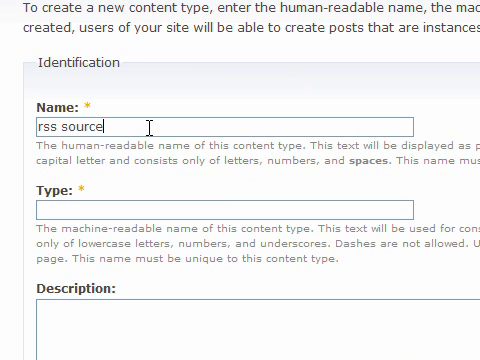
pyautogui.click(218, 205)
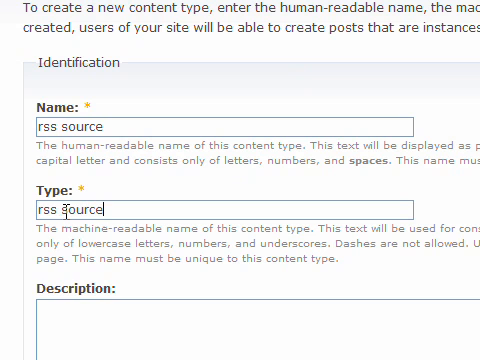
pyautogui.press('Backspace')
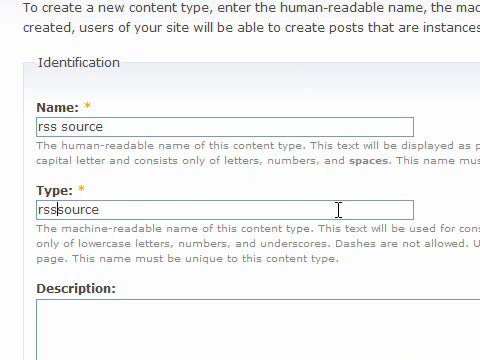
pyautogui.scroll(-3)
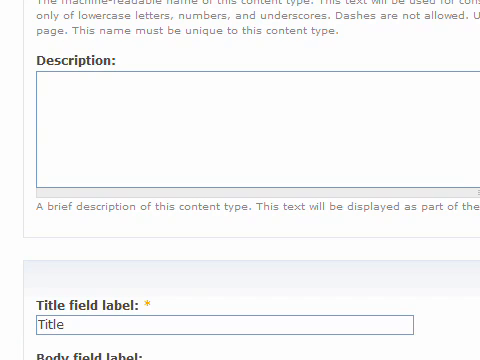
pyautogui.scroll(-3)
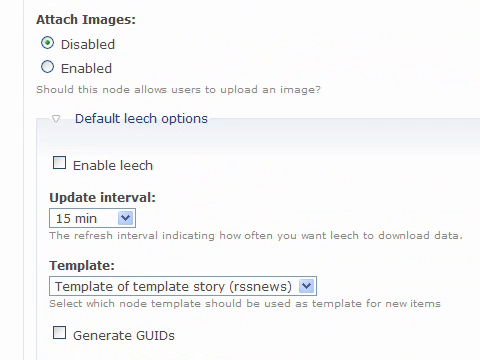
pyautogui.scroll(-3)
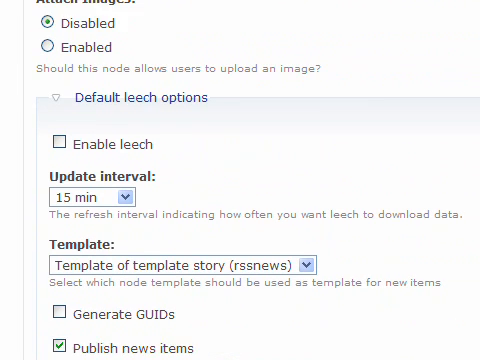
pyautogui.scroll(-3)
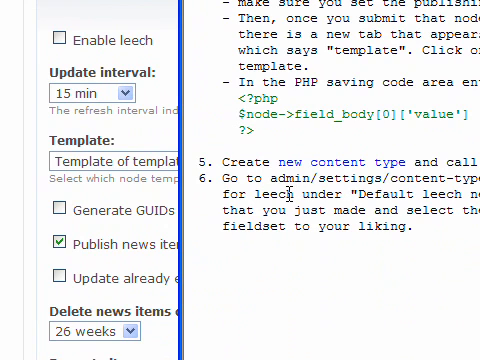
pyautogui.moveTo(287, 194)
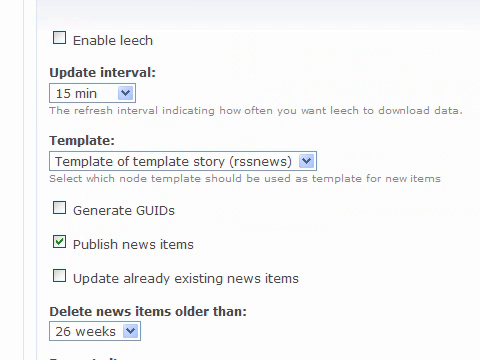
# Step: Turn on leeching for the rss source content type and view update interval choices
pyautogui.scroll(3)
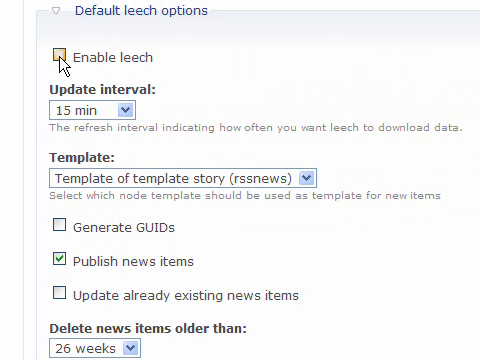
pyautogui.click(57, 49)
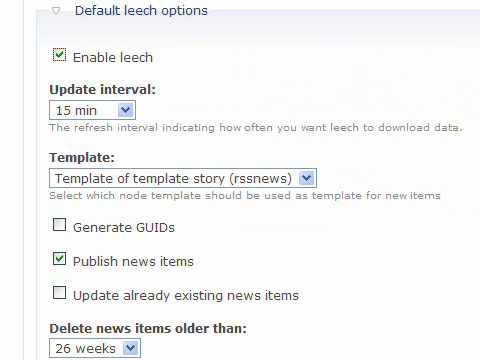
pyautogui.moveTo(212, 128)
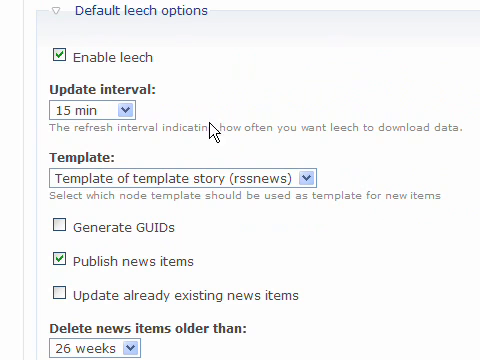
pyautogui.moveTo(90, 107)
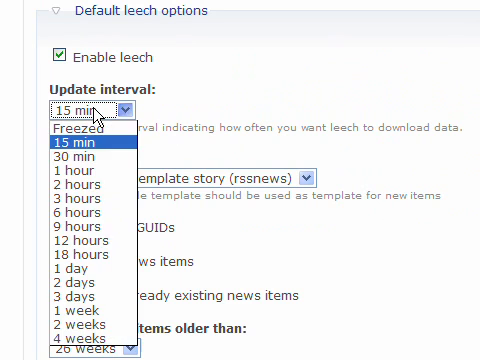
pyautogui.click(72, 267)
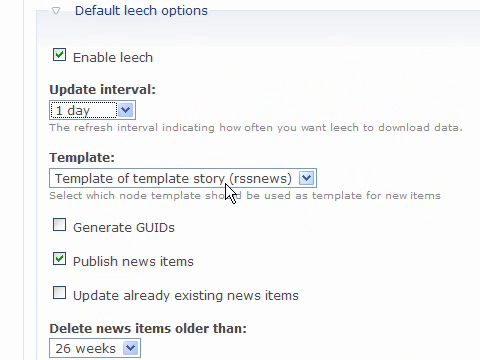
# Step: Review the remaining leech settings and save the rss source content type
pyautogui.scroll(-3)
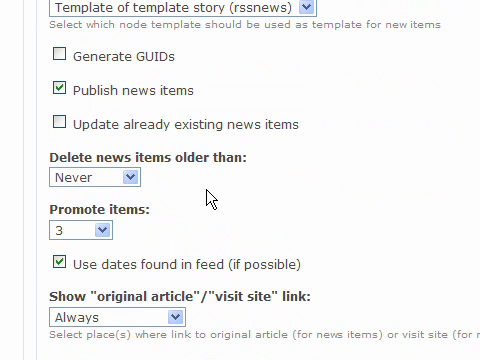
pyautogui.scroll(-3)
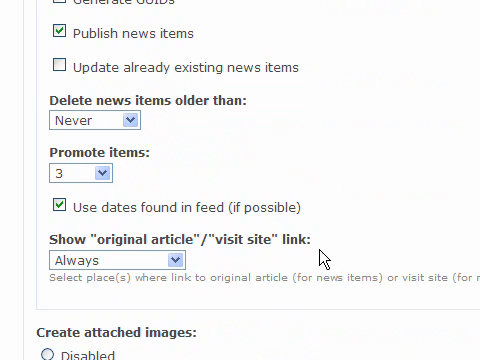
pyautogui.scroll(-3)
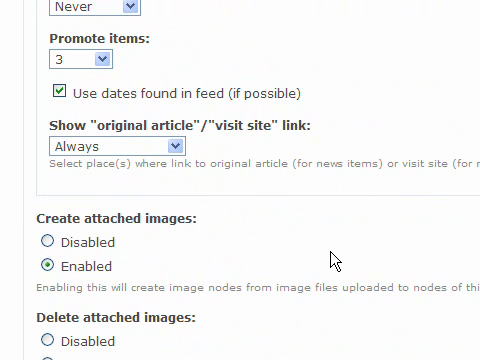
pyautogui.scroll(-3)
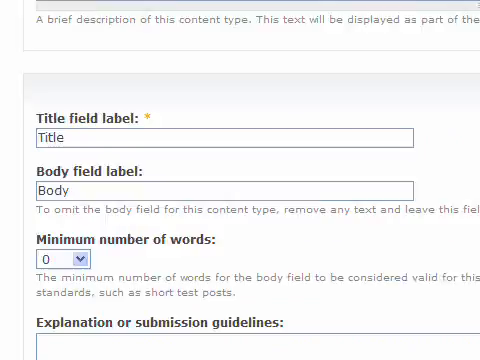
pyautogui.scroll(3)
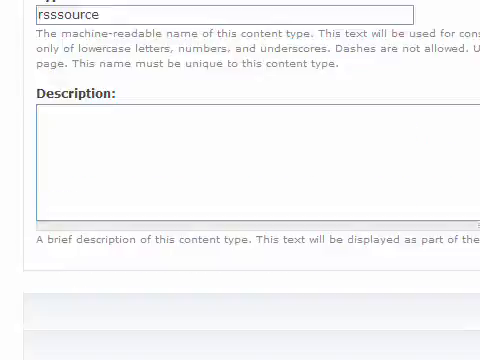
pyautogui.scroll(-3)
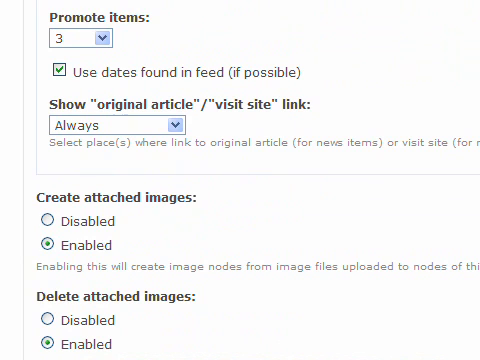
pyautogui.scroll(-3)
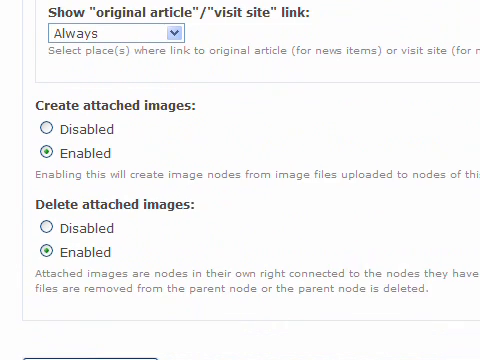
pyautogui.scroll(-3)
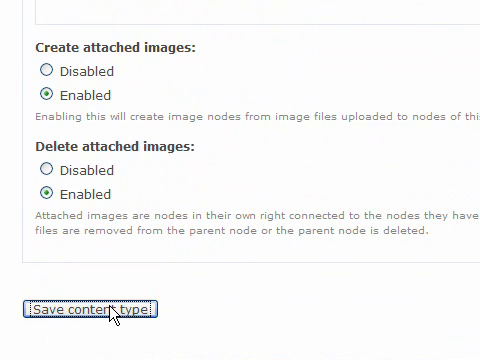
pyautogui.click(90, 309)
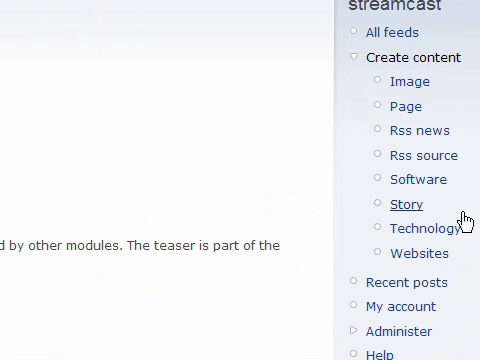
pyautogui.moveTo(424, 155)
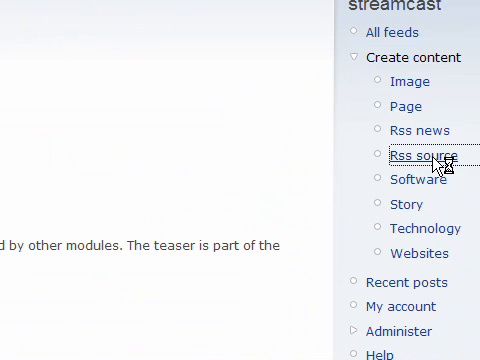
# Step: Choose Rss source under Create content to start a new feed item
pyautogui.click(422, 157)
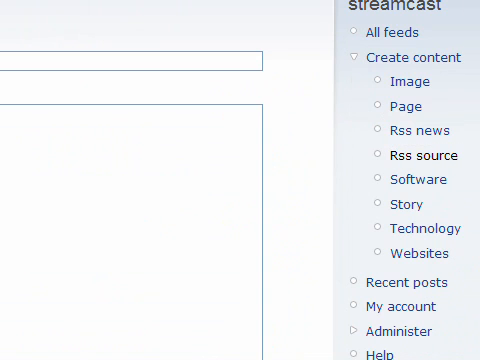
pyautogui.click(423, 155)
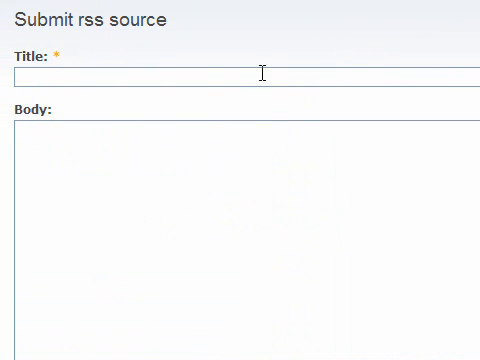
pyautogui.write('ted')
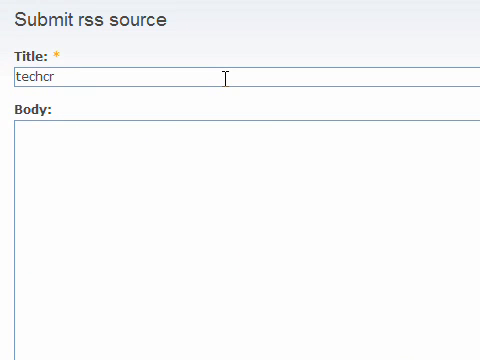
pyautogui.write('unch')
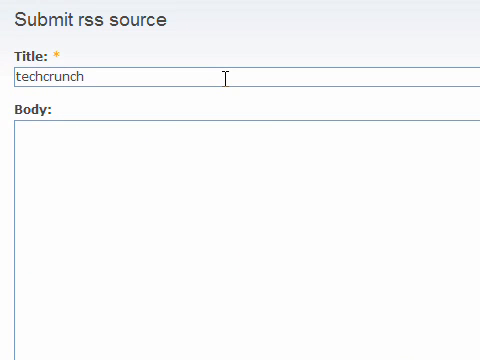
pyautogui.moveTo(472, 201)
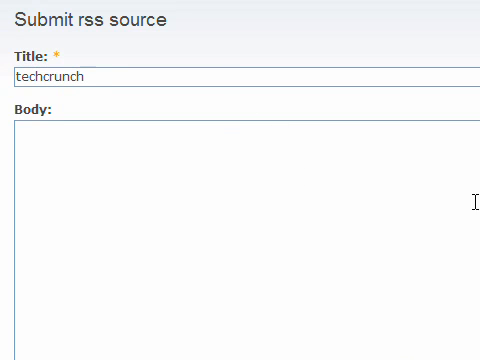
pyautogui.scroll(-3)
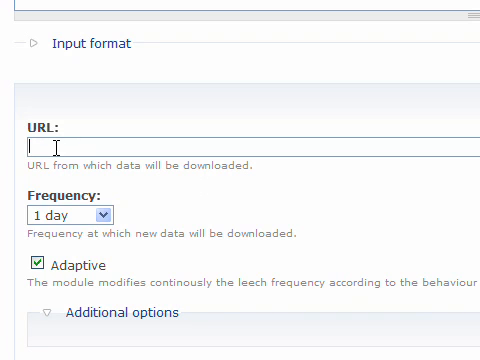
pyautogui.write('http://feeds.feedburner.com/Techcrunch')
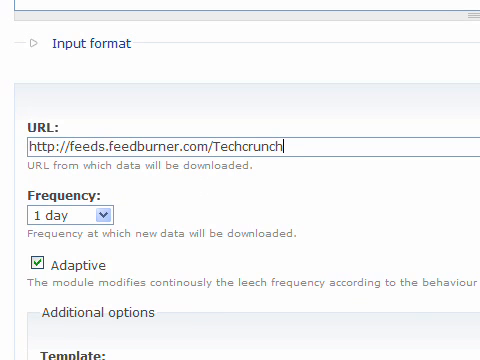
# Step: Set the feed author to 'techcrunch' and submit the rss source
pyautogui.scroll(-3)
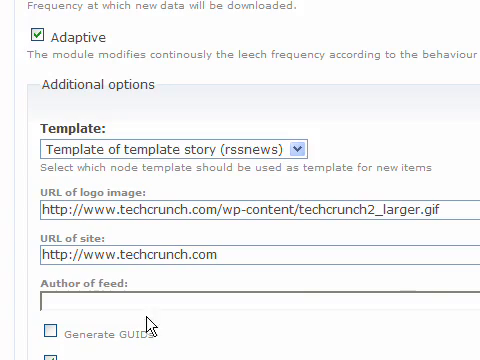
pyautogui.write('tech')
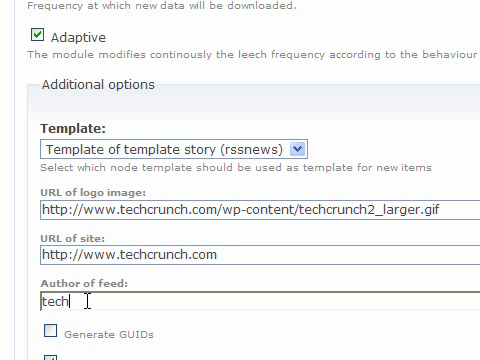
pyautogui.write('crunch')
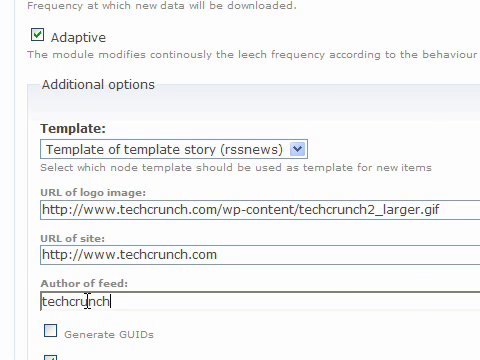
pyautogui.scroll(-3)
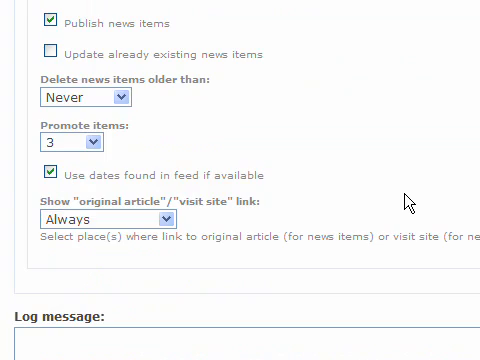
pyautogui.scroll(-3)
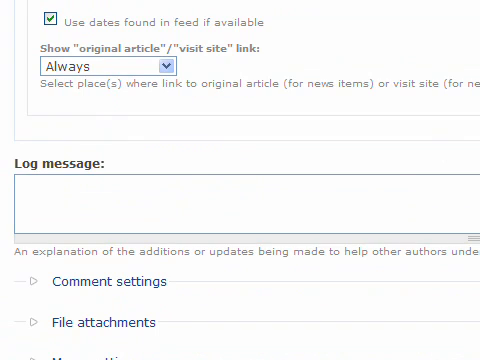
pyautogui.scroll(-3)
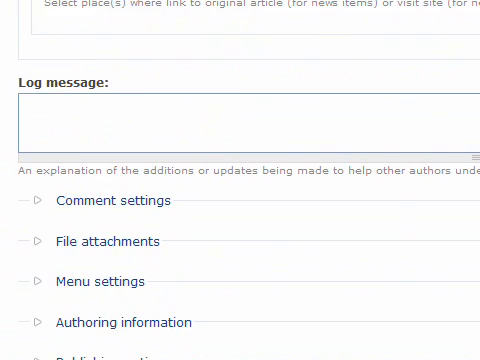
pyautogui.scroll(-3)
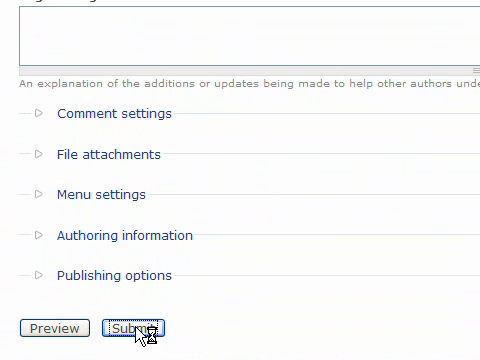
pyautogui.click(128, 328)
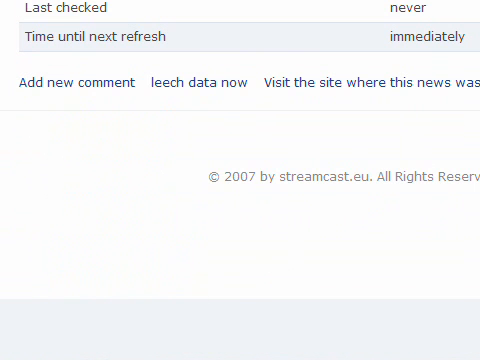
pyautogui.moveTo(314, 110)
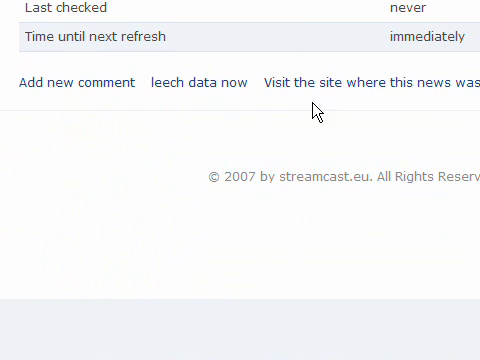
pyautogui.moveTo(250, 122)
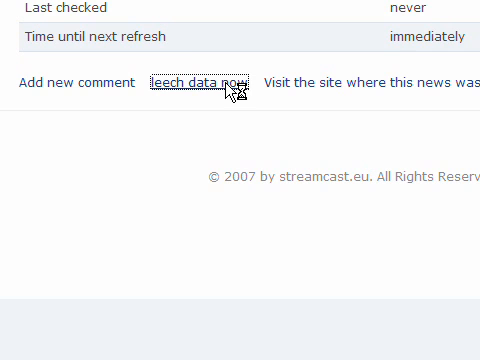
# Step: Trigger 'leech data now' to import TechCrunch news items immediately
pyautogui.click(203, 82)
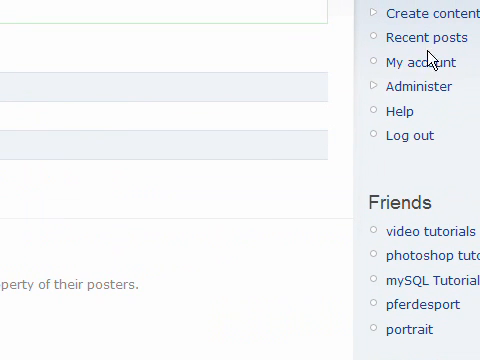
pyautogui.moveTo(431, 105)
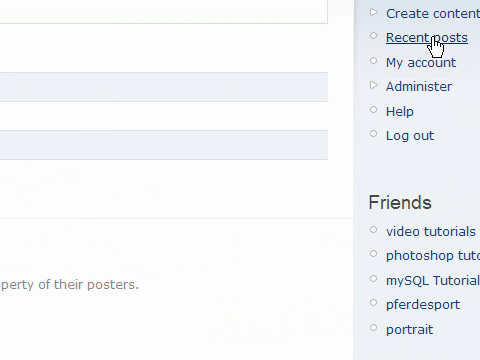
# Step: Open Recent posts to see the techcrunch source and its imported news items
pyautogui.click(423, 38)
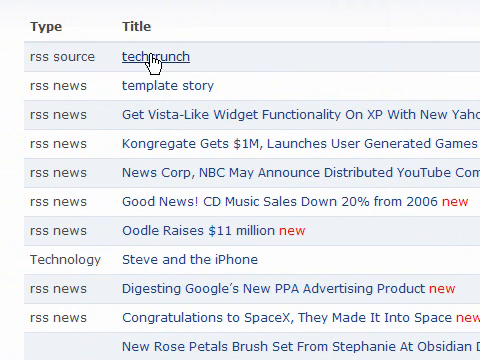
pyautogui.moveTo(40, 103)
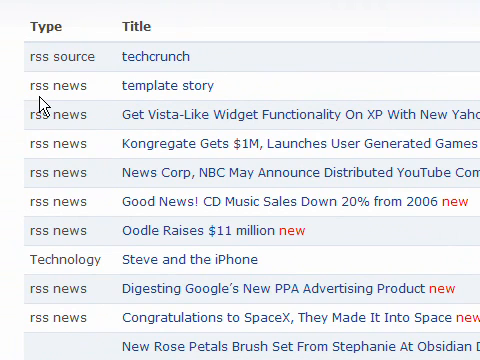